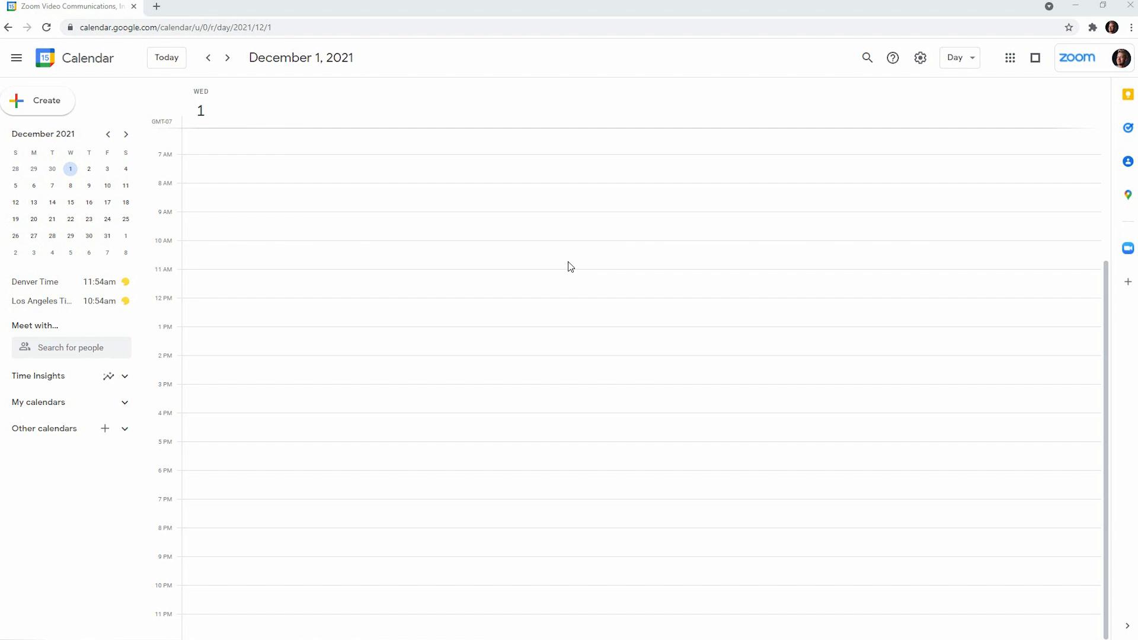
- Create a new untitled 2:00–2:50pm event in the December 1 slot
{"action": "key", "text": "F11"}
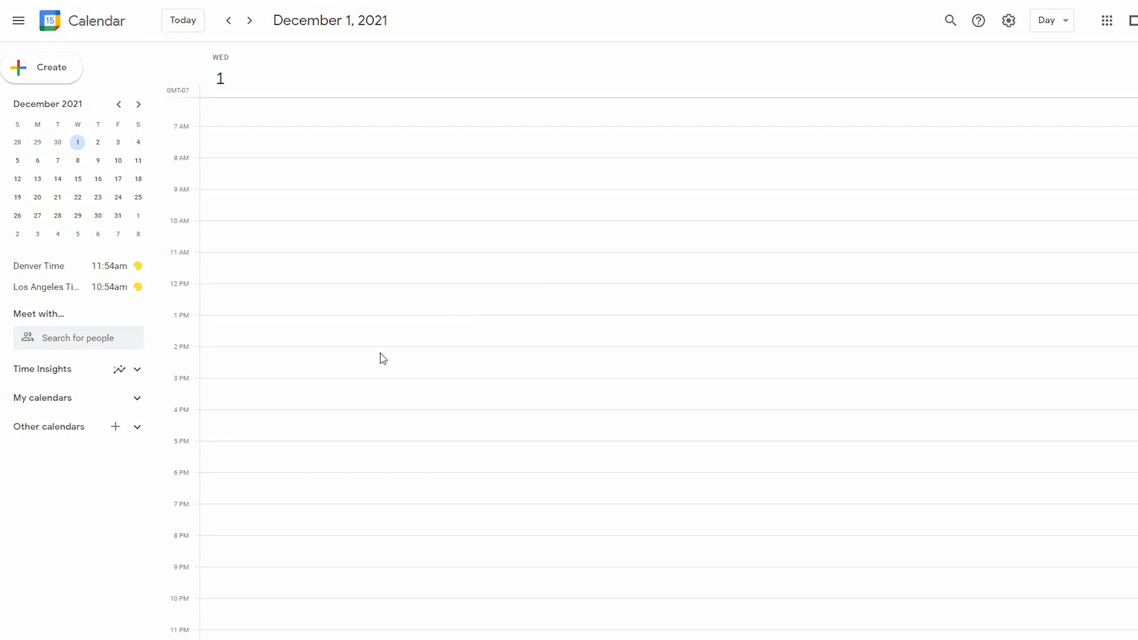
{"action": "left_click", "coordinate": [442, 344]}
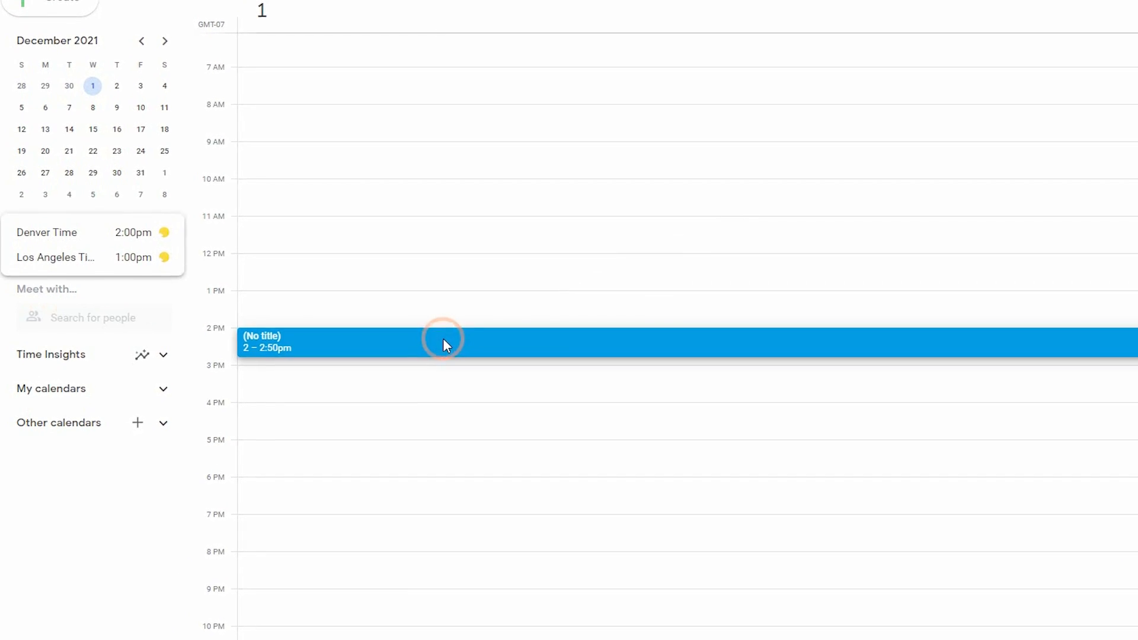
{"action": "left_click", "coordinate": [442, 344]}
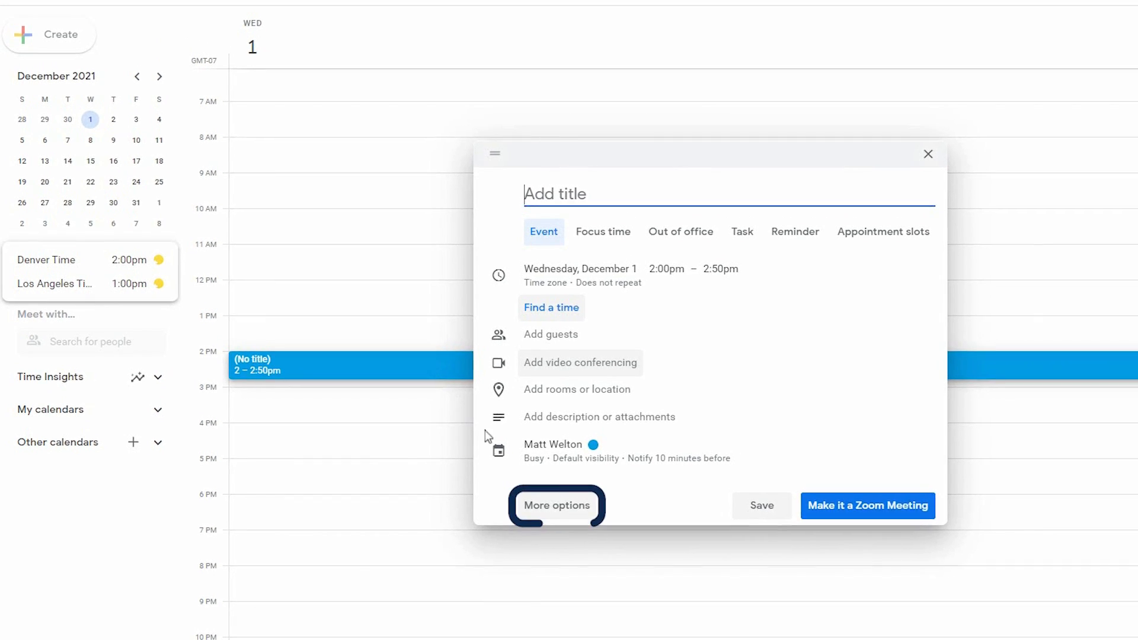
- In the full editor, title the event 'Test Meeting' and invite one guest
{"action": "left_click", "coordinate": [555, 505]}
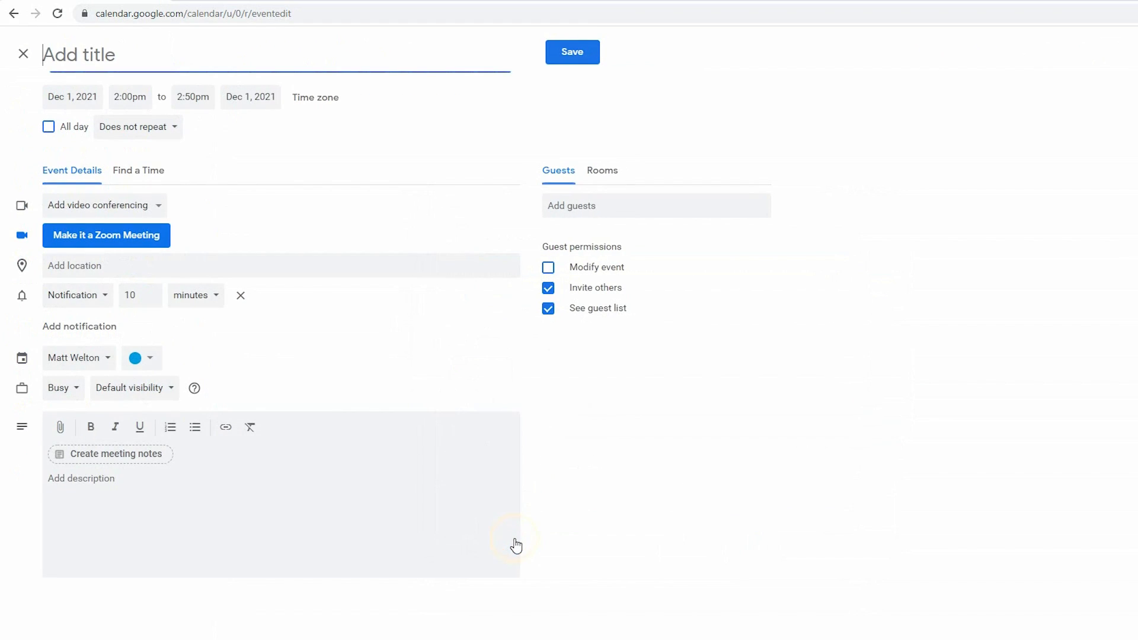
{"action": "mouse_move", "coordinate": [516, 540]}
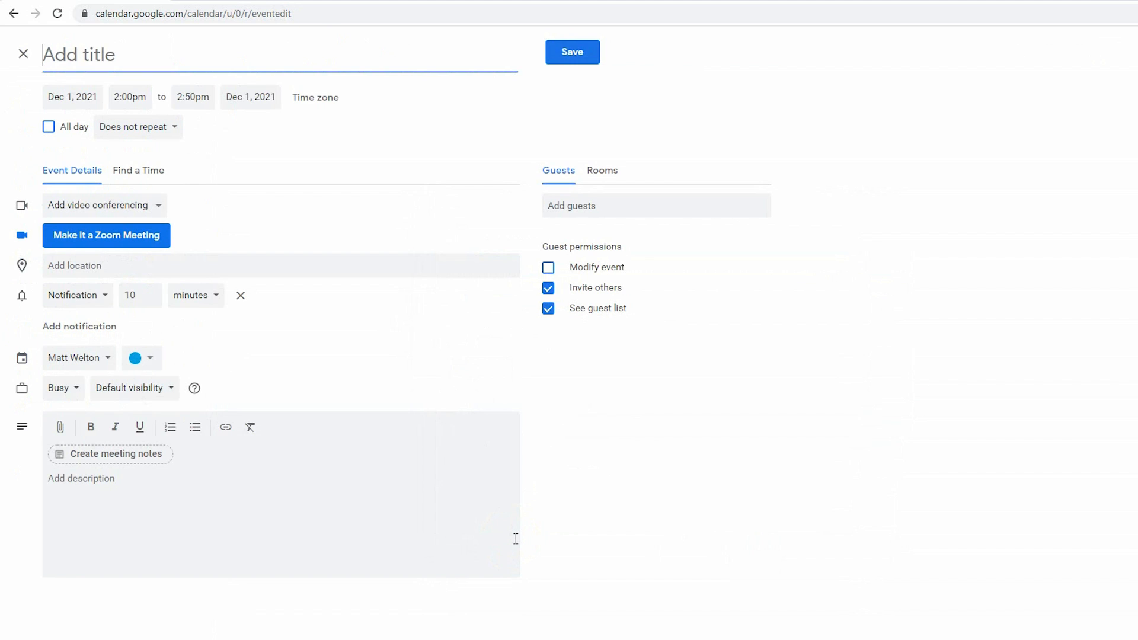
{"action": "type", "text": "Test Meeting"}
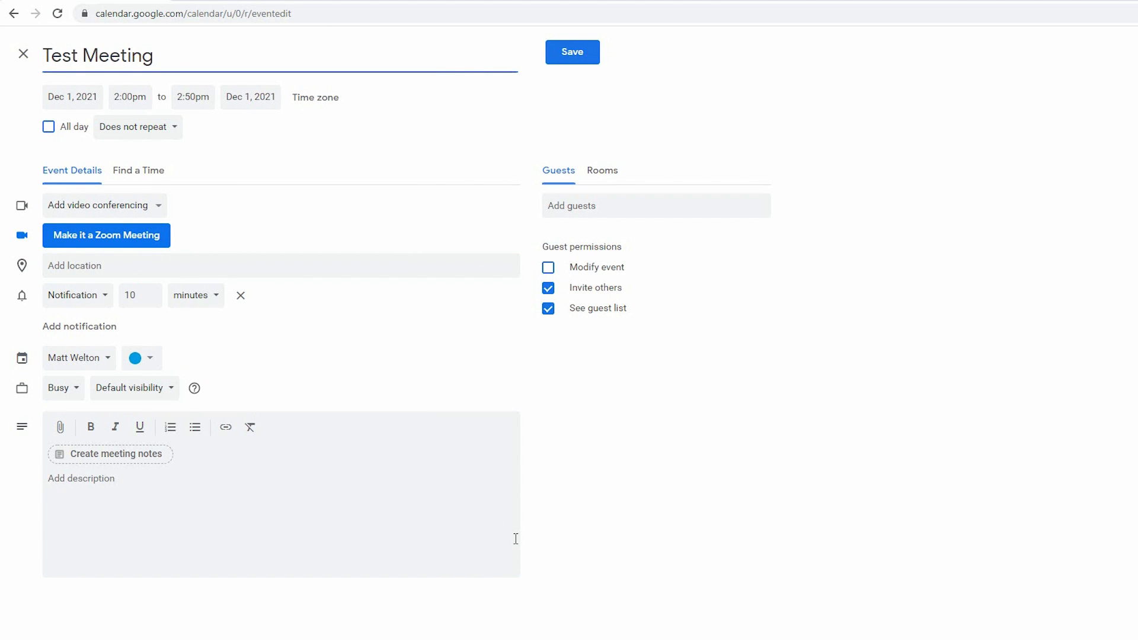
{"action": "left_click", "coordinate": [654, 205]}
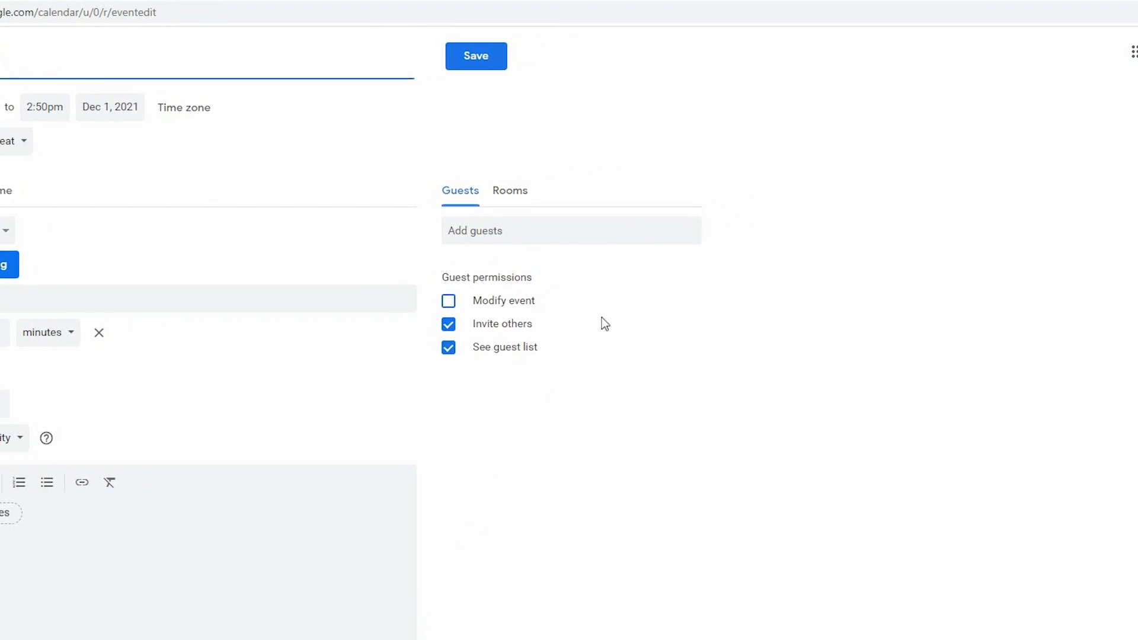
{"action": "type", "text": "dere"}
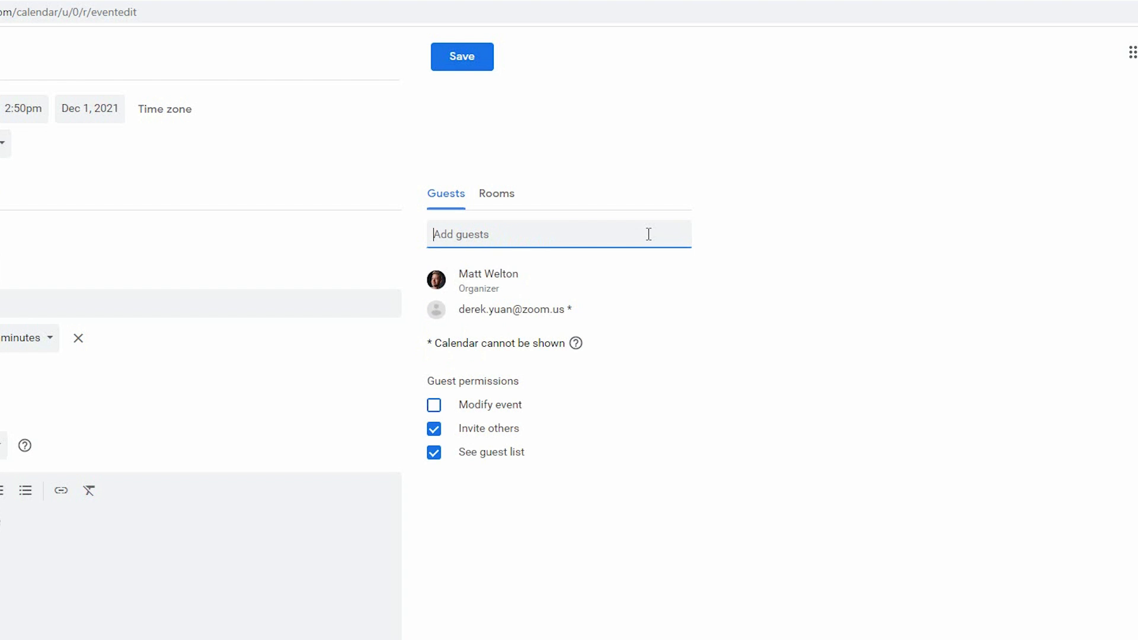
{"action": "mouse_move", "coordinate": [645, 238]}
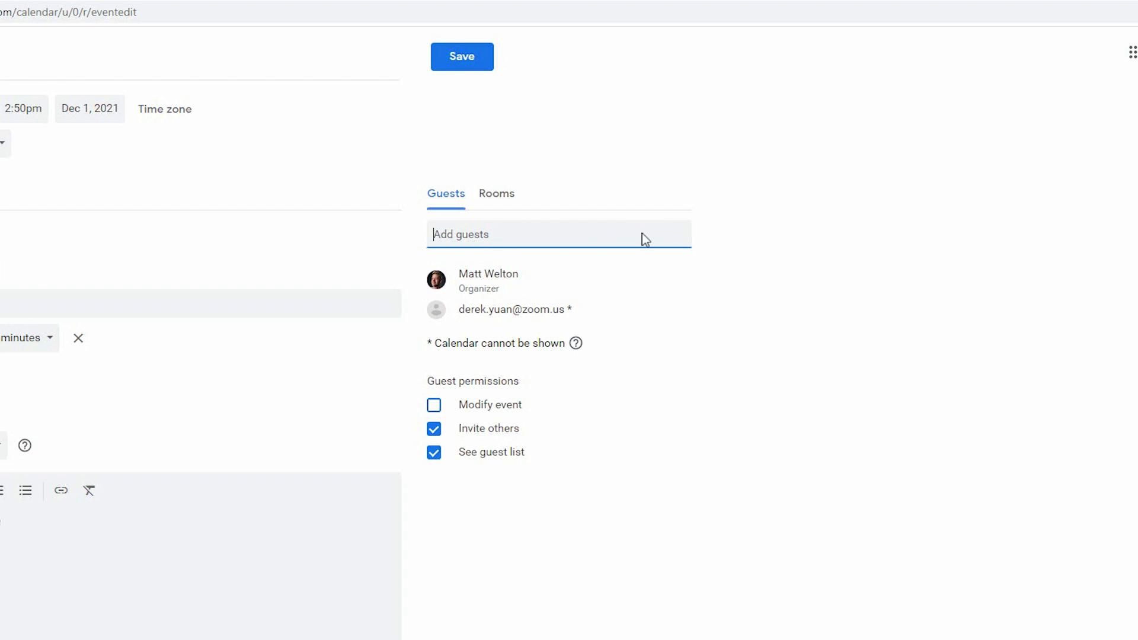
- Book the SJ-11-Big Sur conference room for the event
{"action": "left_click", "coordinate": [497, 194]}
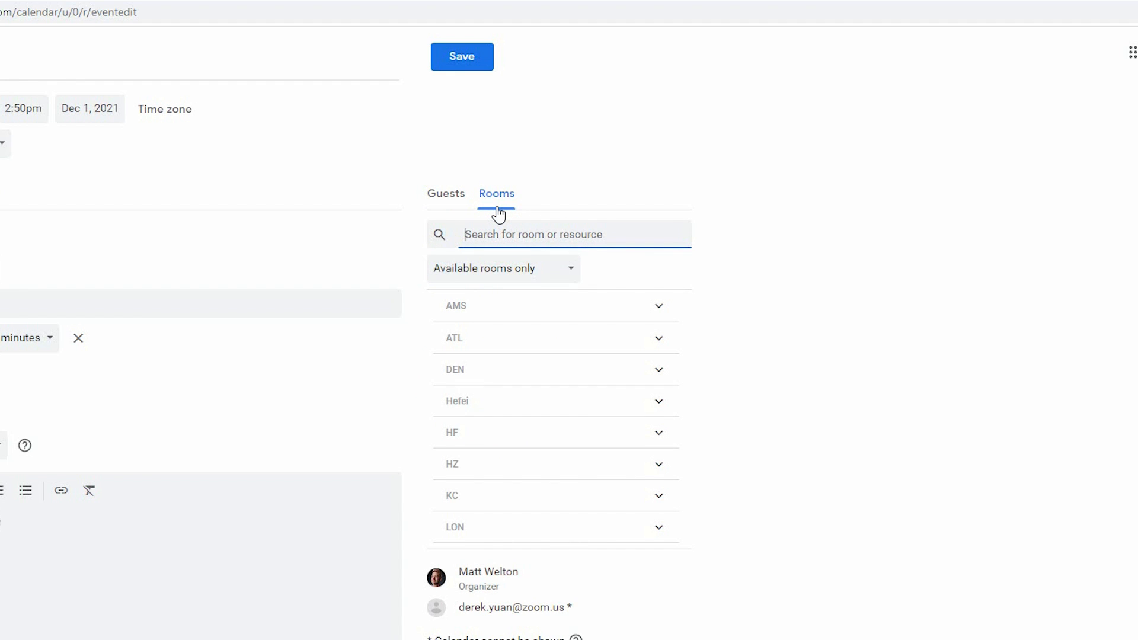
{"action": "type", "text": "SJ Big S"}
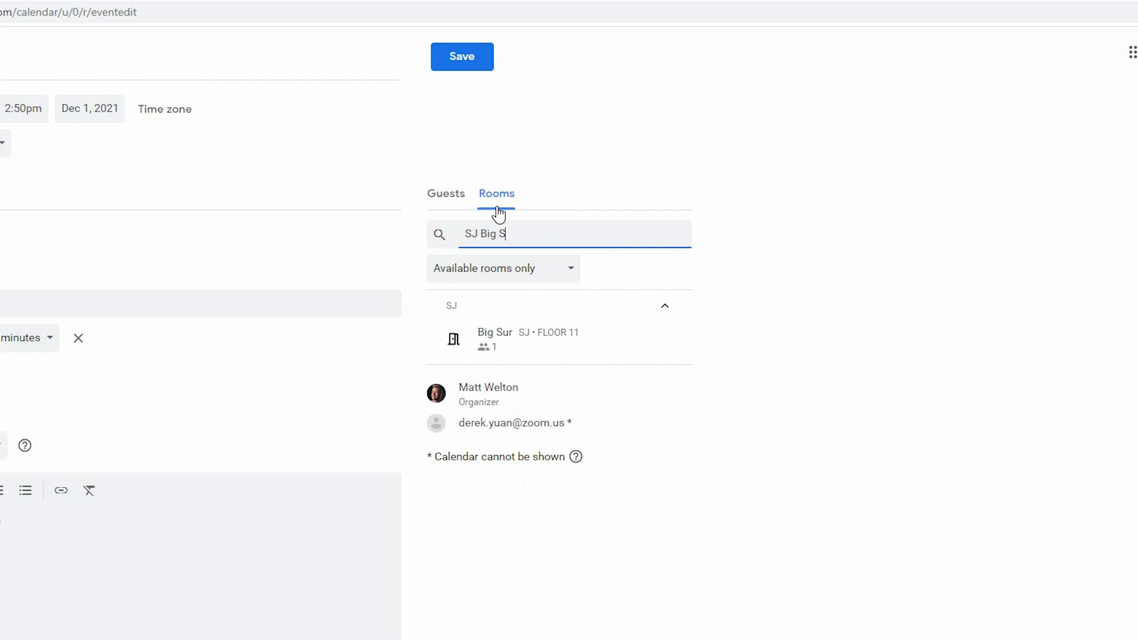
{"action": "type", "text": "ur"}
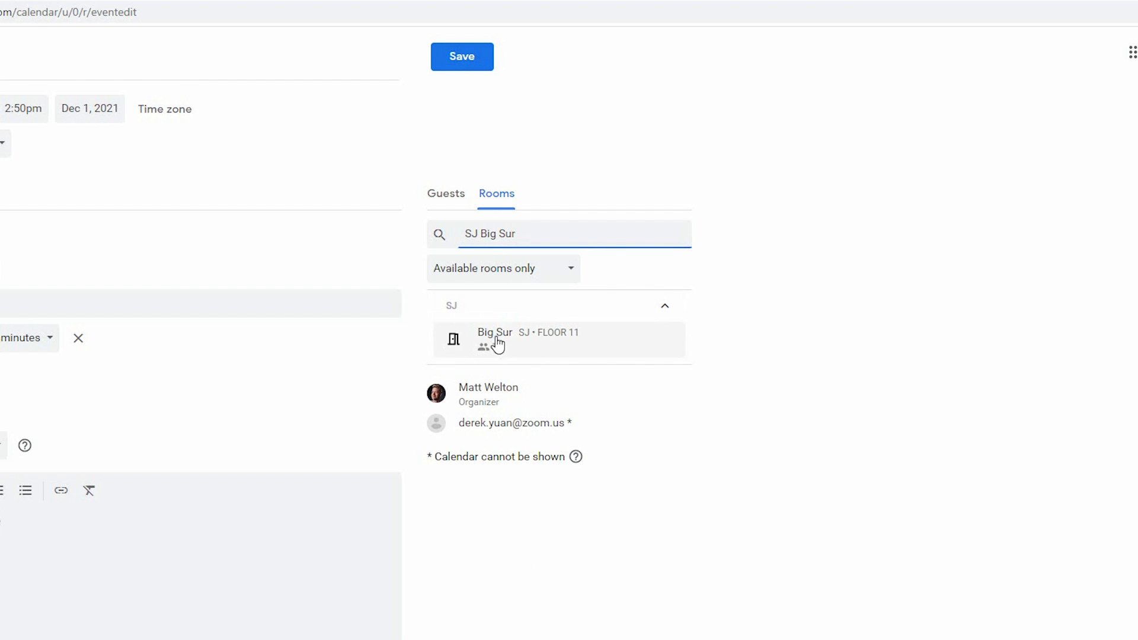
{"action": "left_click", "coordinate": [494, 339]}
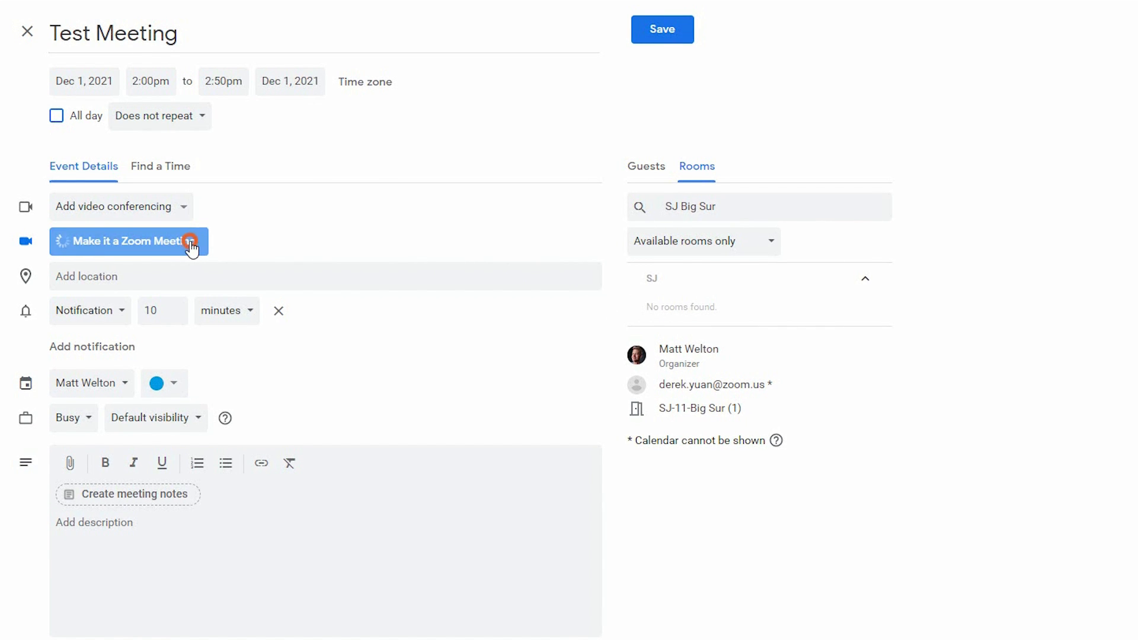
- Make it a Zoom Meeting so the join link and dial-in details fill the description
{"action": "left_click", "coordinate": [124, 241]}
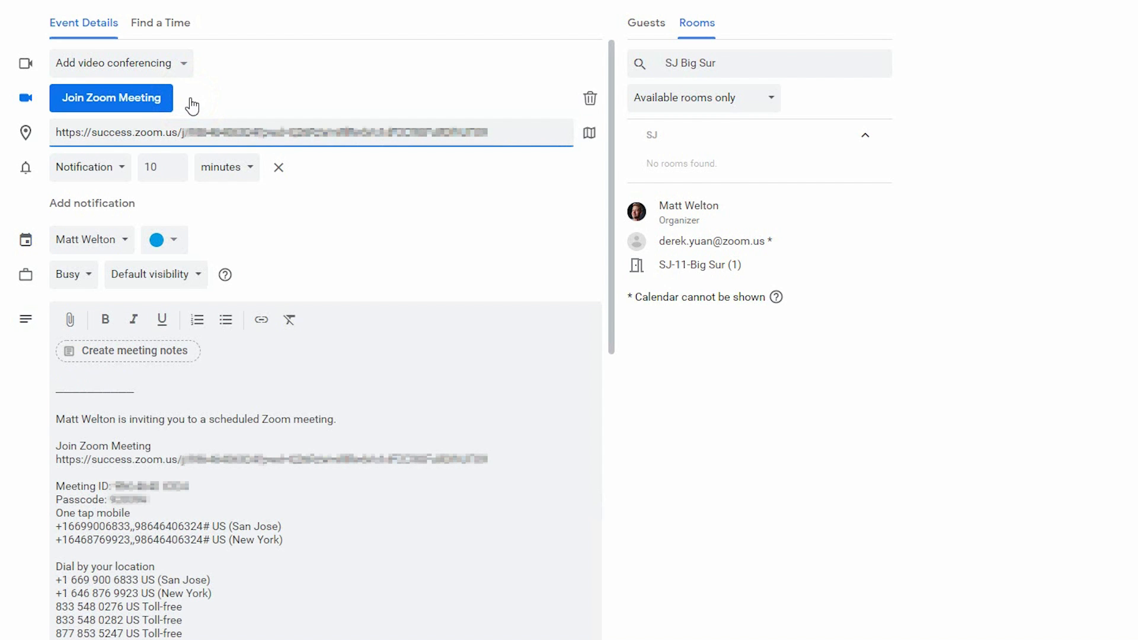
{"action": "scroll", "scroll_direction": "up", "scroll_amount": 3}
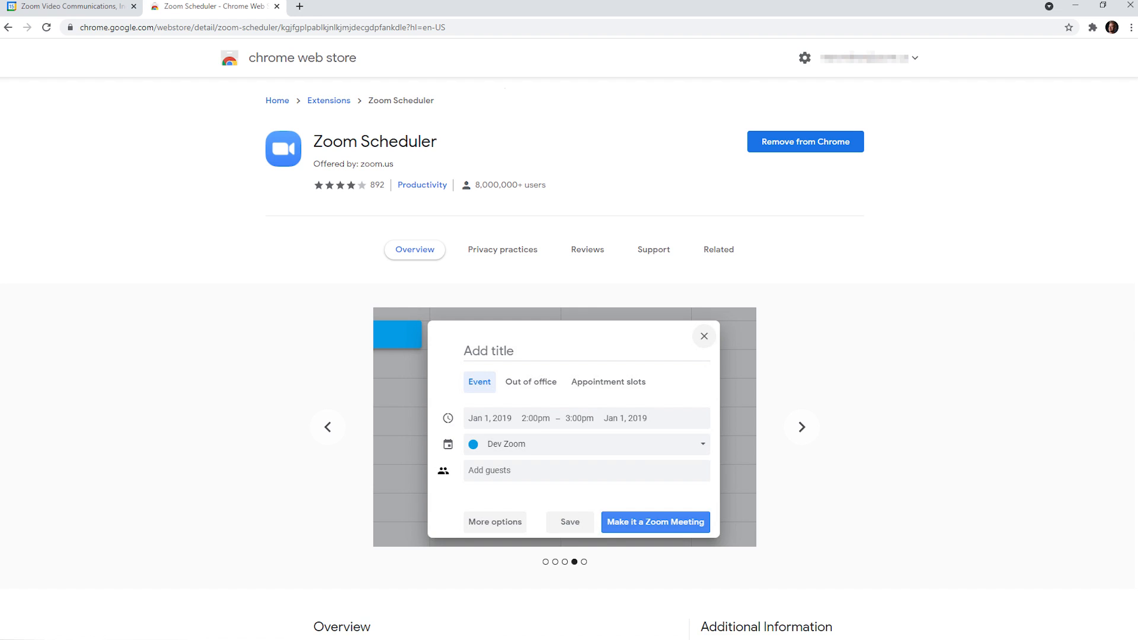
- Return from the Zoom Scheduler store page to the Test Meeting editor
{"action": "scroll", "scroll_direction": "down", "scroll_amount": 3}
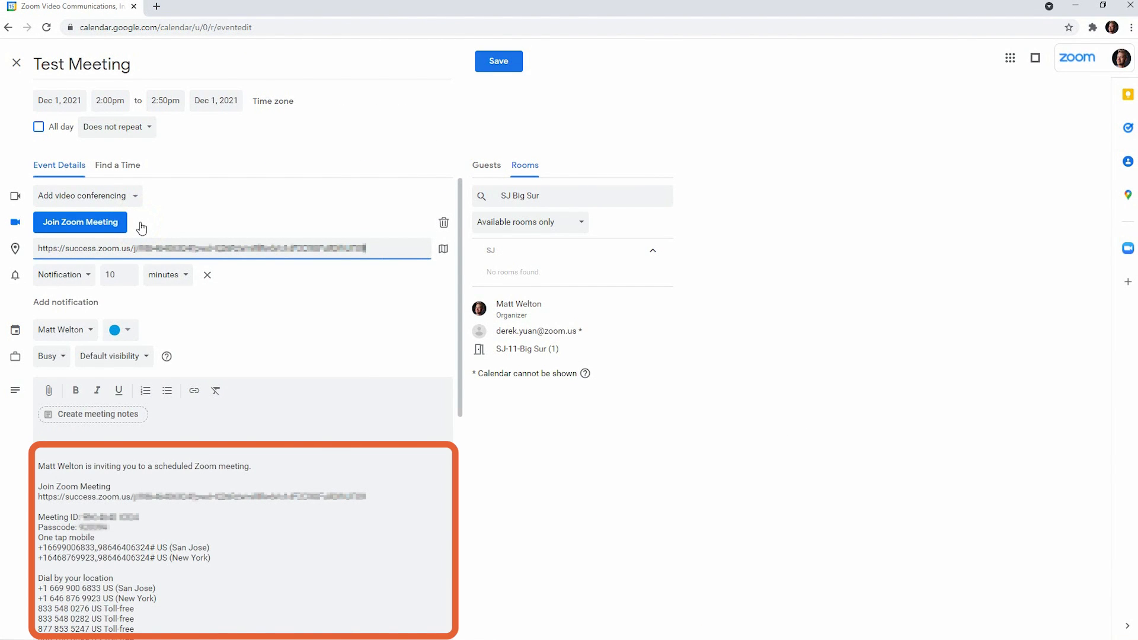
- Save Test Meeting and send invitation emails to the guests
{"action": "left_click", "coordinate": [243, 541]}
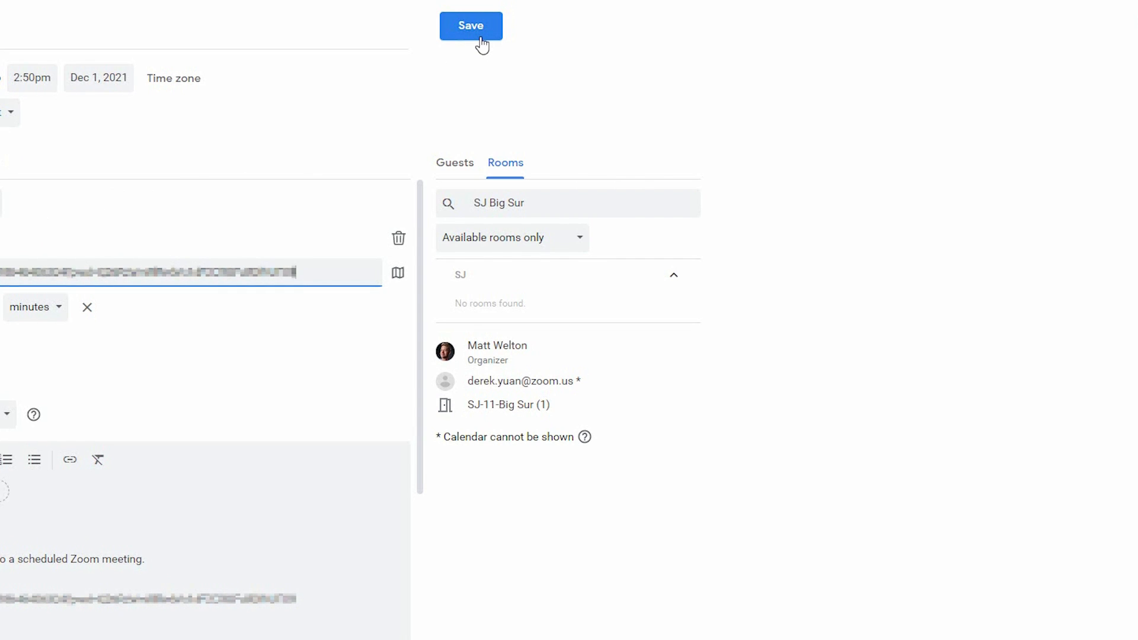
{"action": "left_click", "coordinate": [470, 25]}
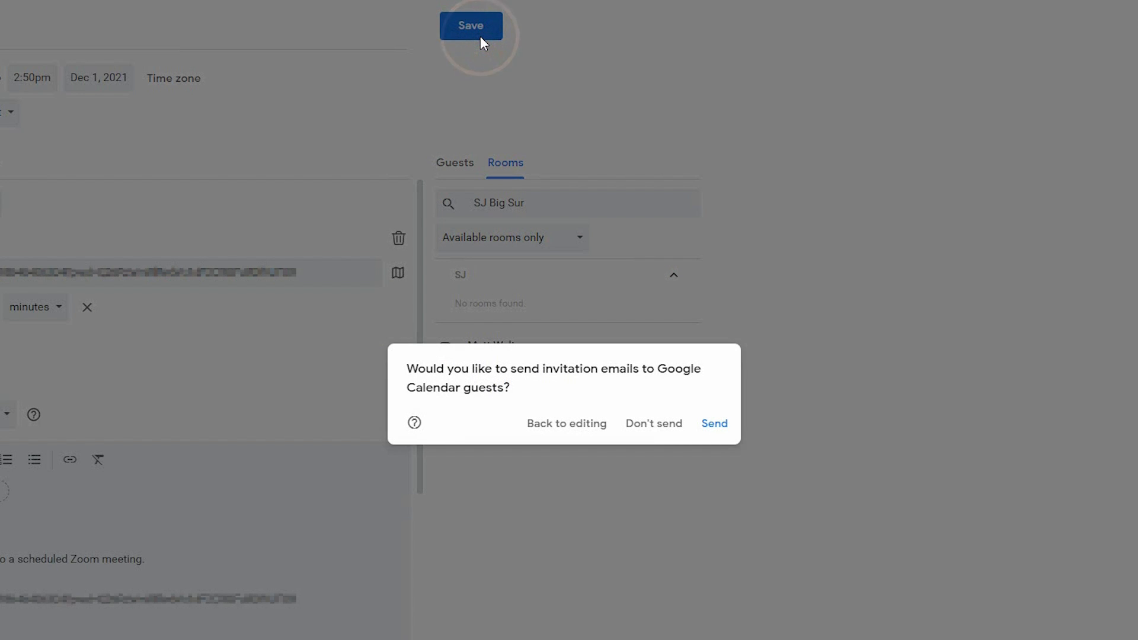
{"action": "mouse_move", "coordinate": [701, 410]}
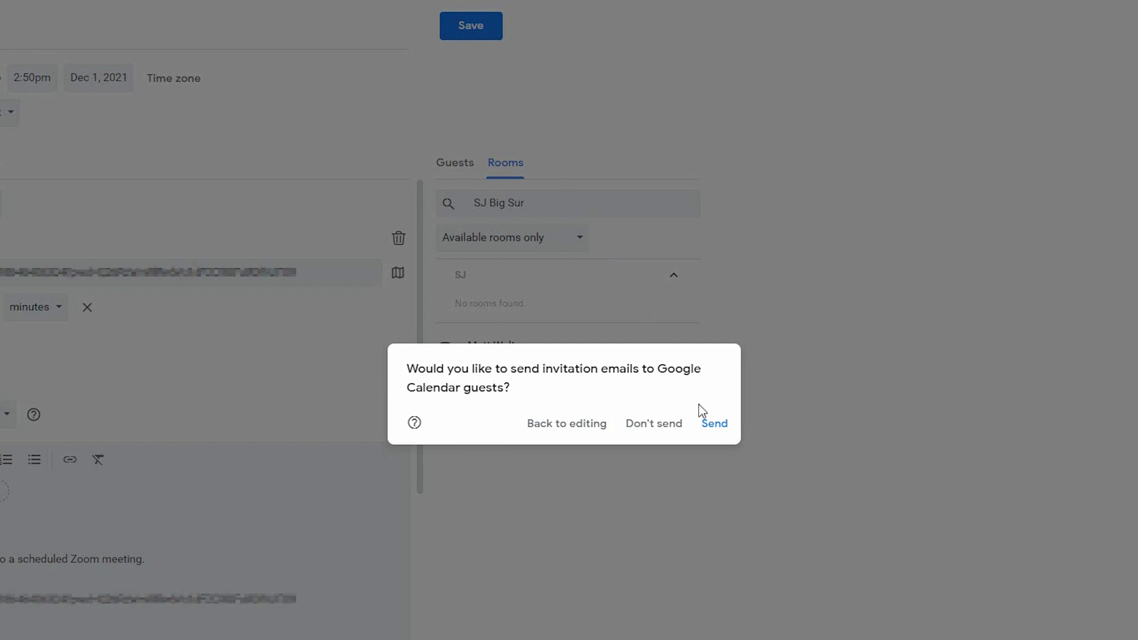
{"action": "left_click", "coordinate": [713, 423]}
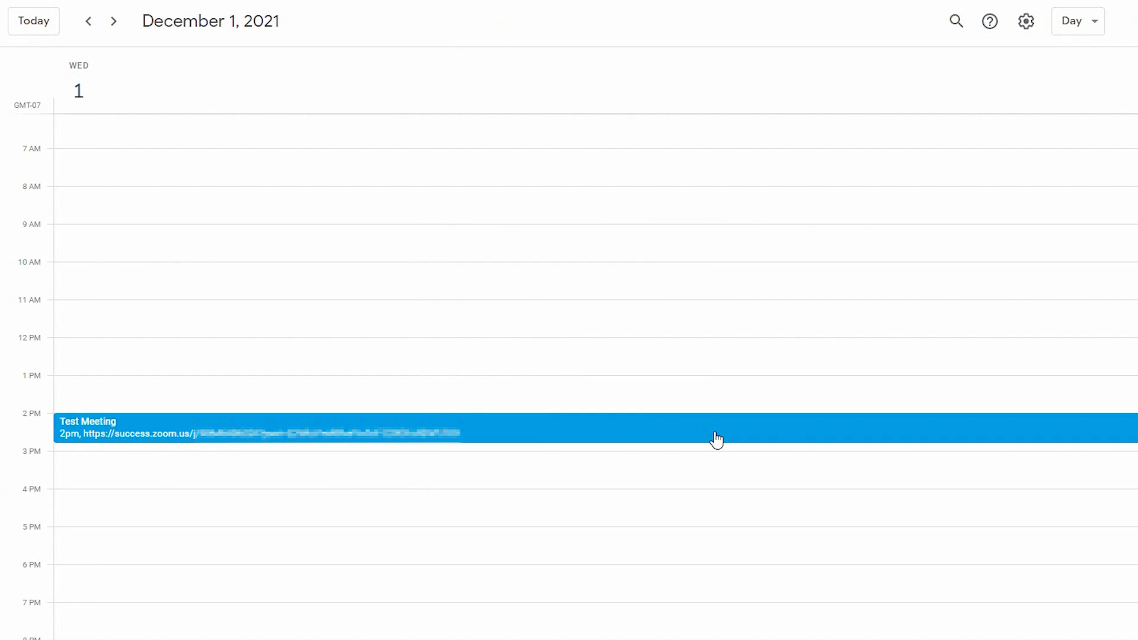